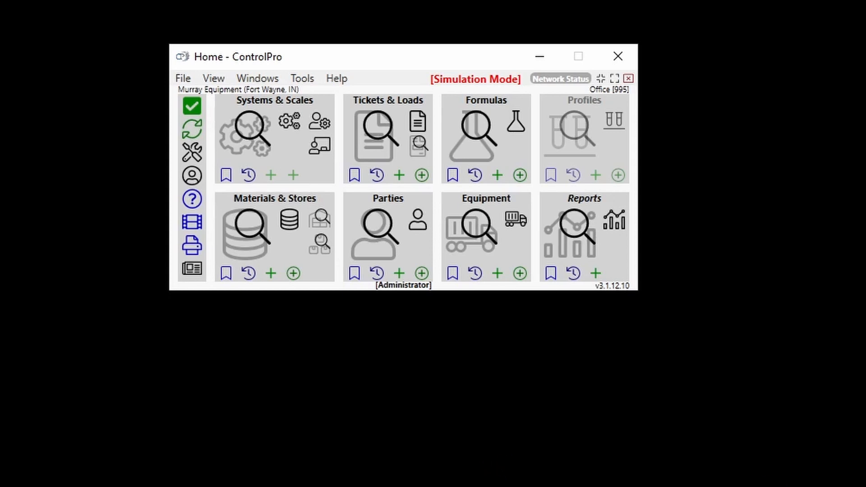
mouse_move(494, 443)
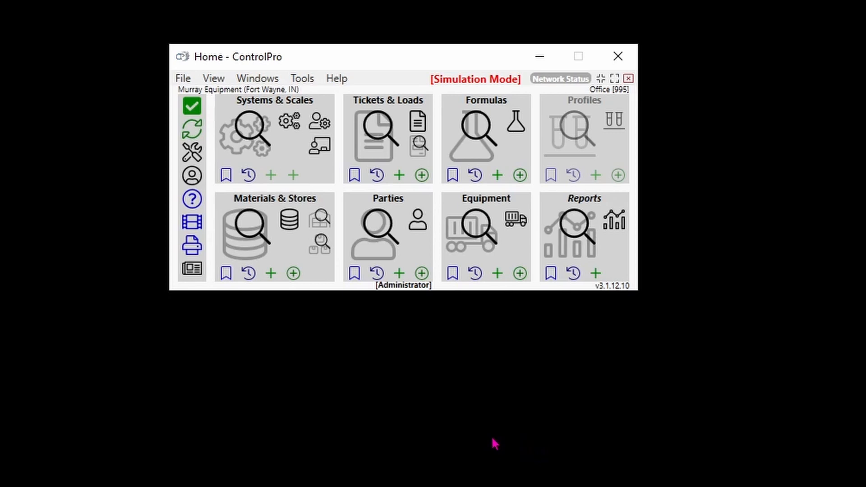
mouse_move(600, 290)
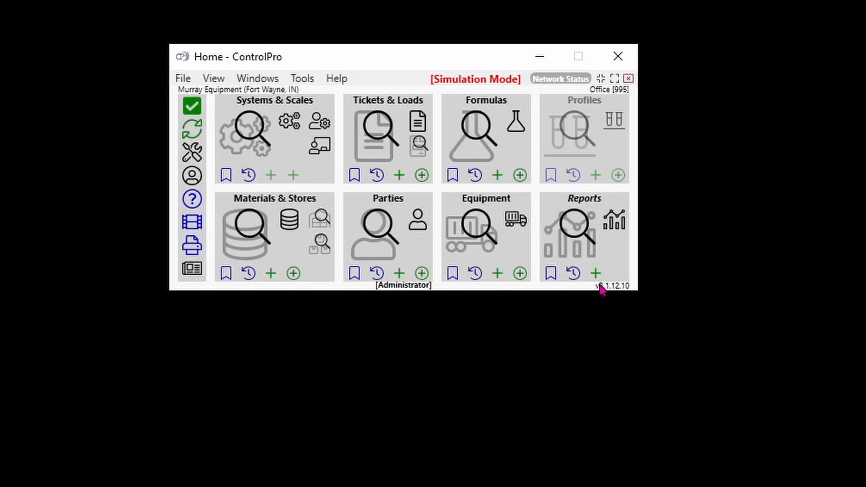
Step: Start a new report from the Home screen's Reports area
click(593, 272)
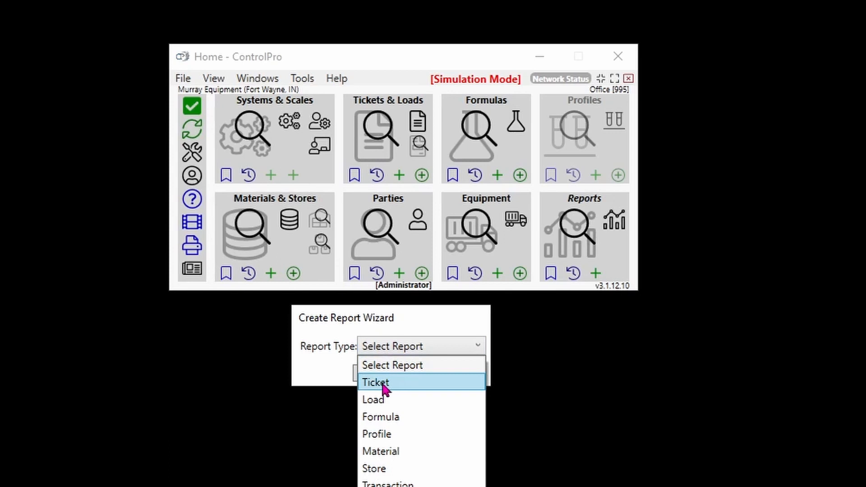
Step: Choose Ticket as the report type, creating report 995000009 'New Ticket Report'
click(375, 382)
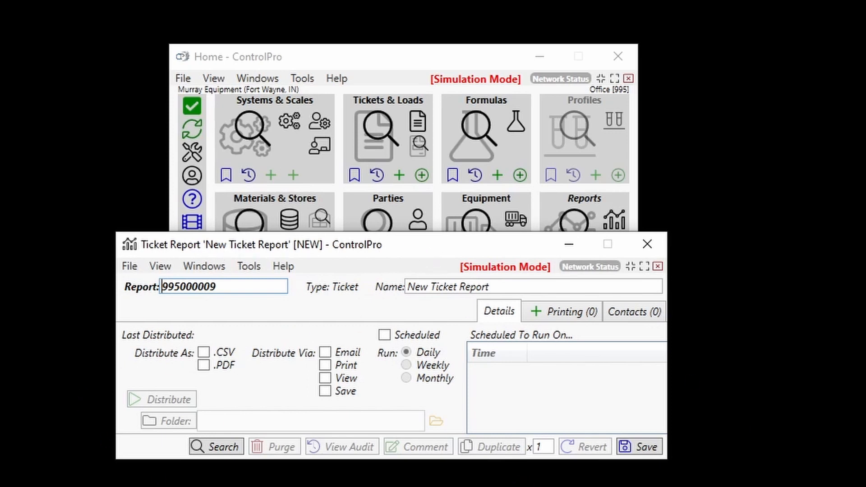
mouse_move(148, 351)
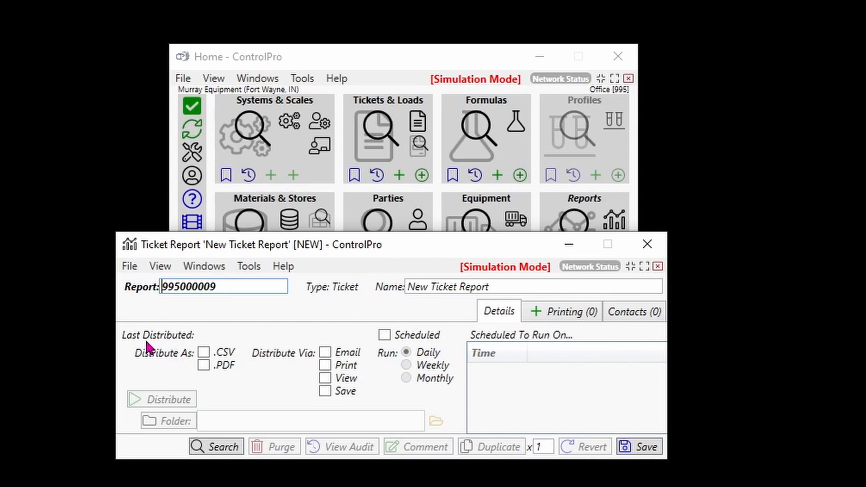
mouse_move(411, 372)
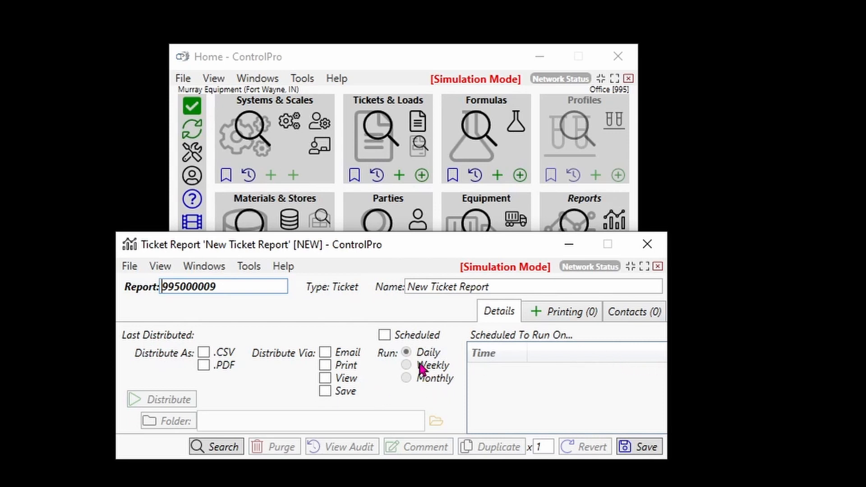
mouse_move(270, 338)
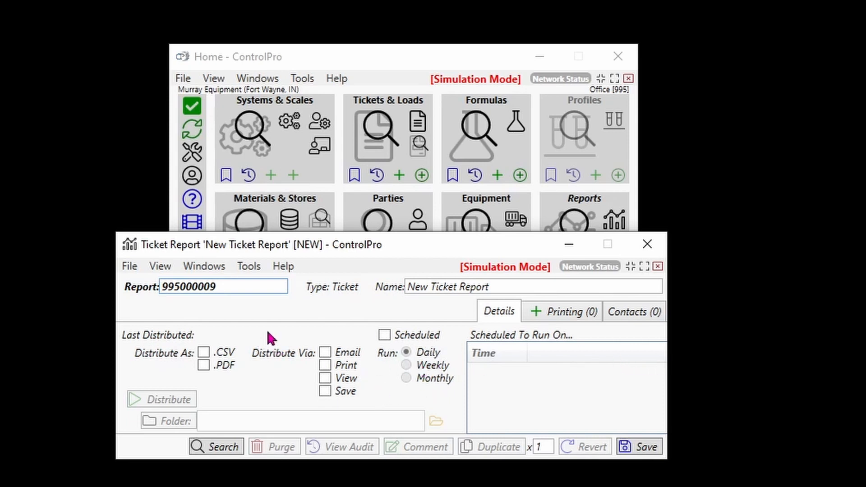
mouse_move(283, 330)
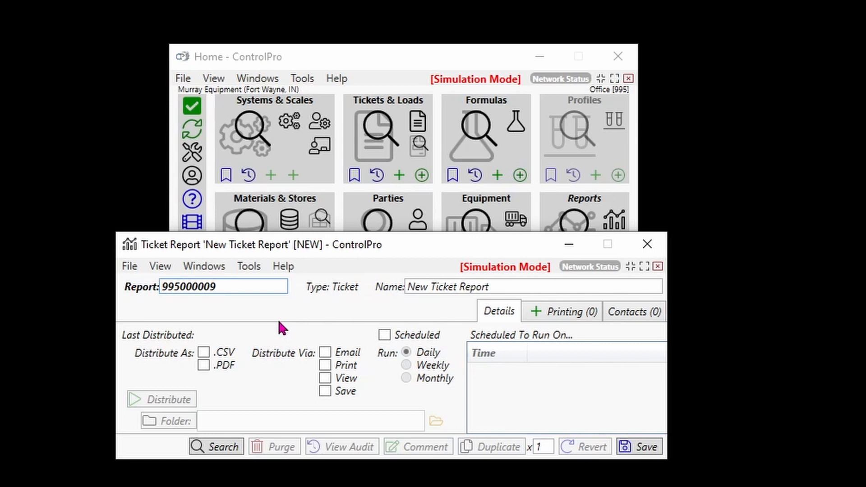
mouse_move(345, 329)
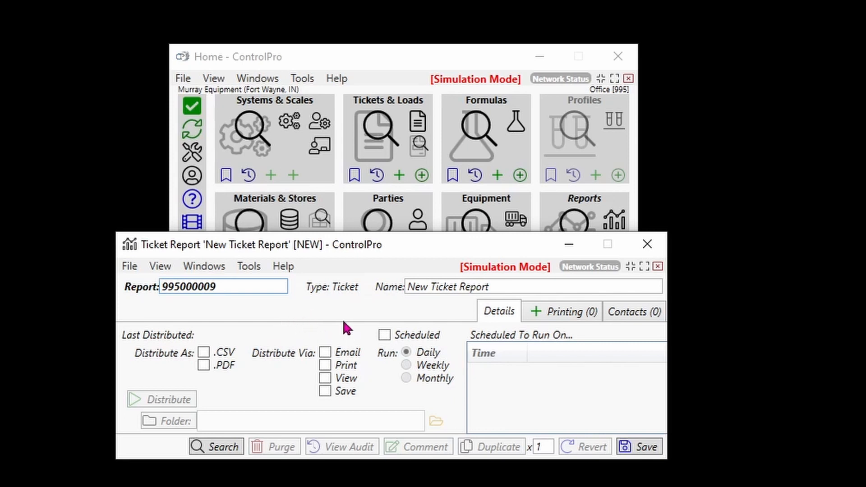
mouse_move(259, 316)
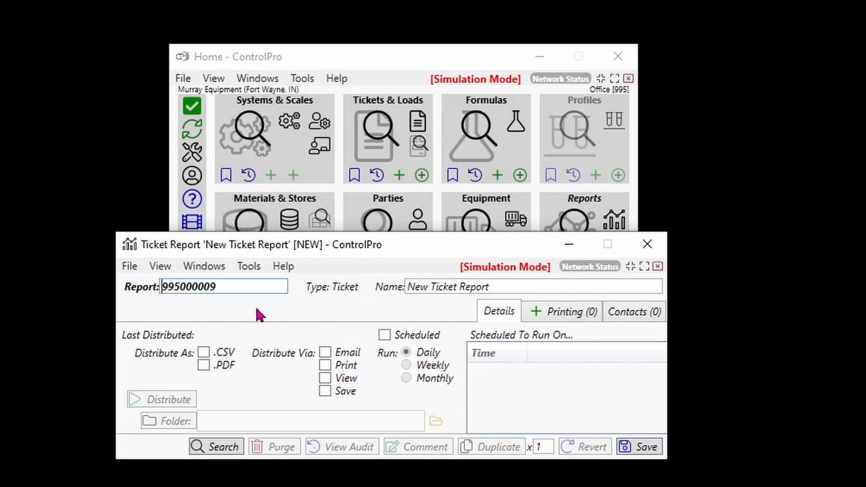
mouse_move(576, 320)
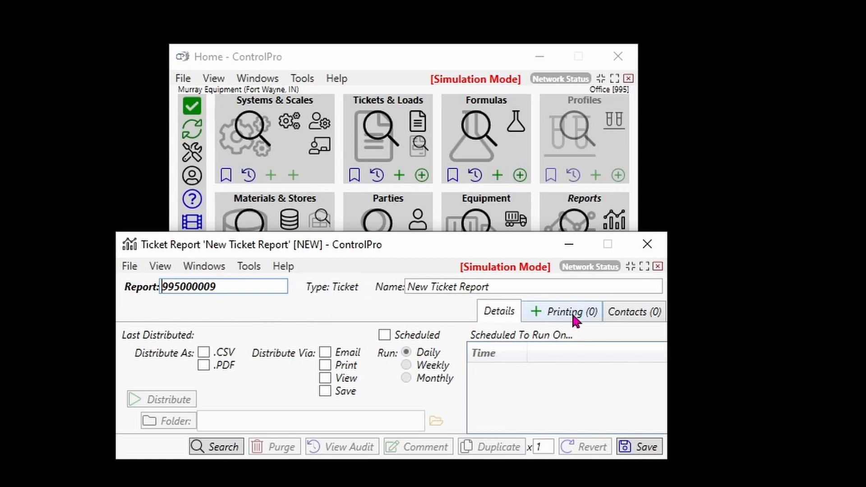
Step: Attach the TicketReport_Default.docx printing template and save the report
click(569, 311)
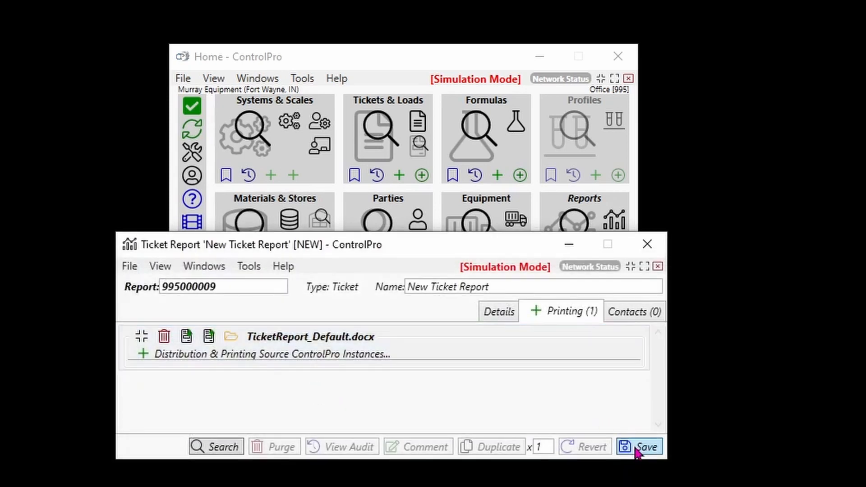
click(643, 447)
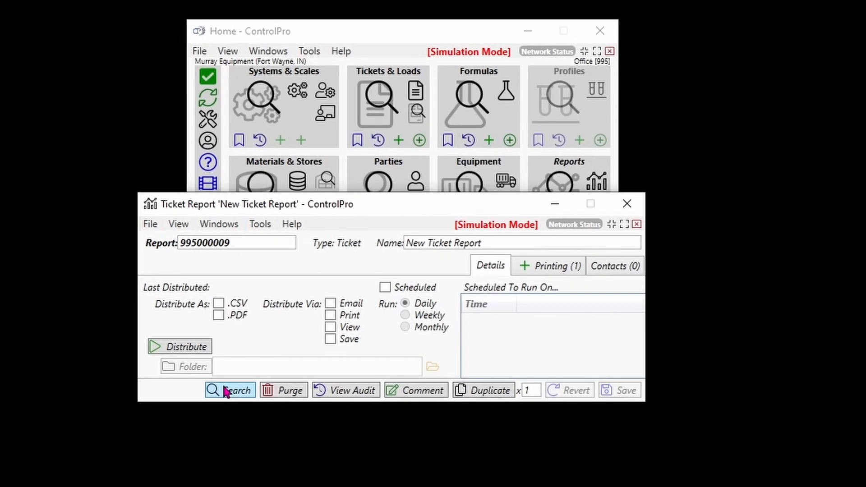
Step: Bring up the ticket search for the New Ticket Report, listing 900 tickets
click(230, 389)
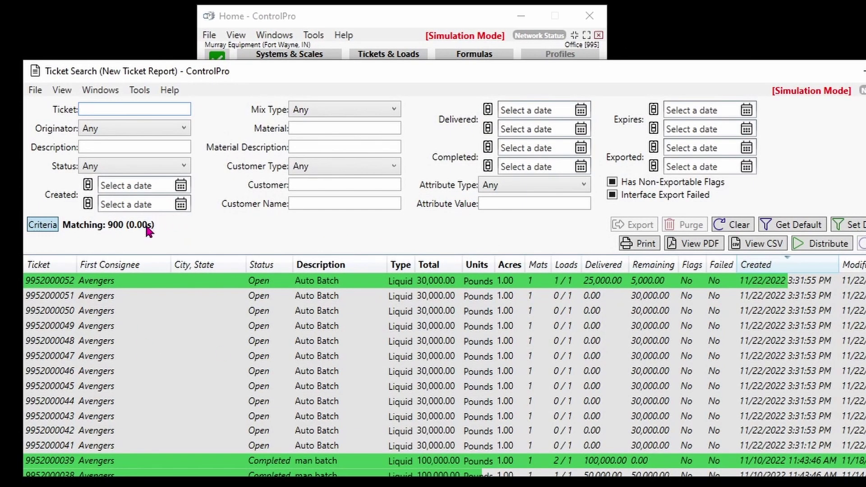
mouse_move(264, 230)
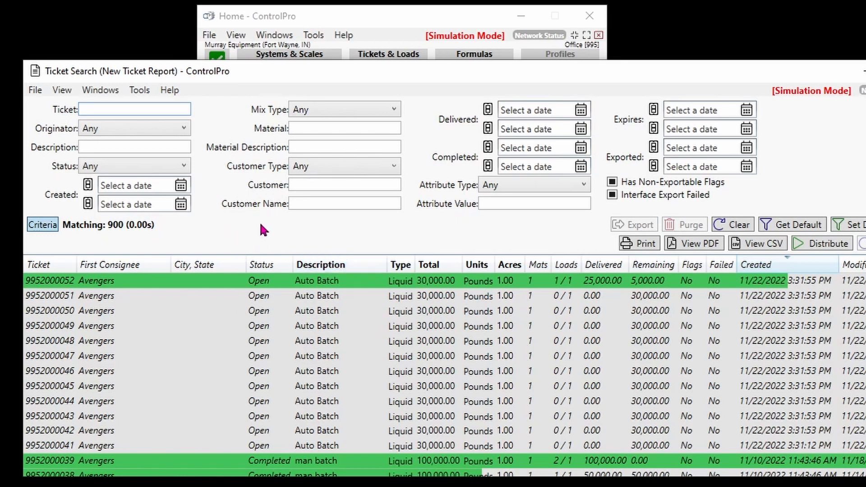
mouse_move(229, 237)
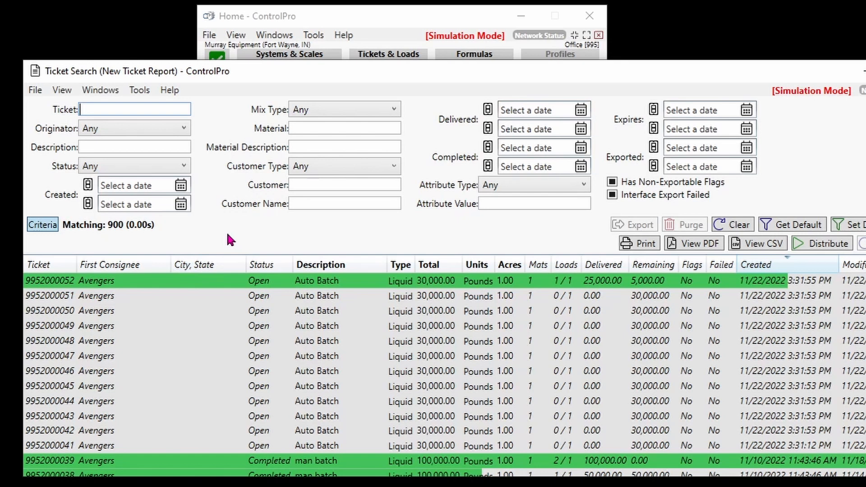
mouse_move(105, 124)
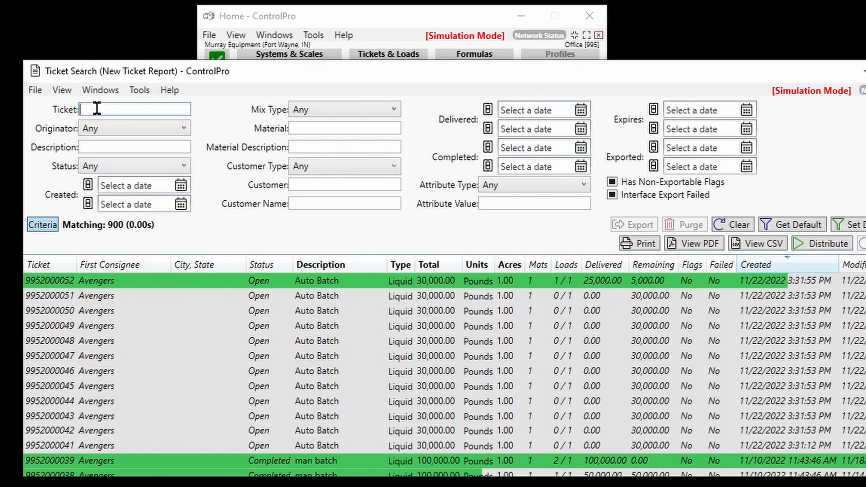
mouse_move(167, 269)
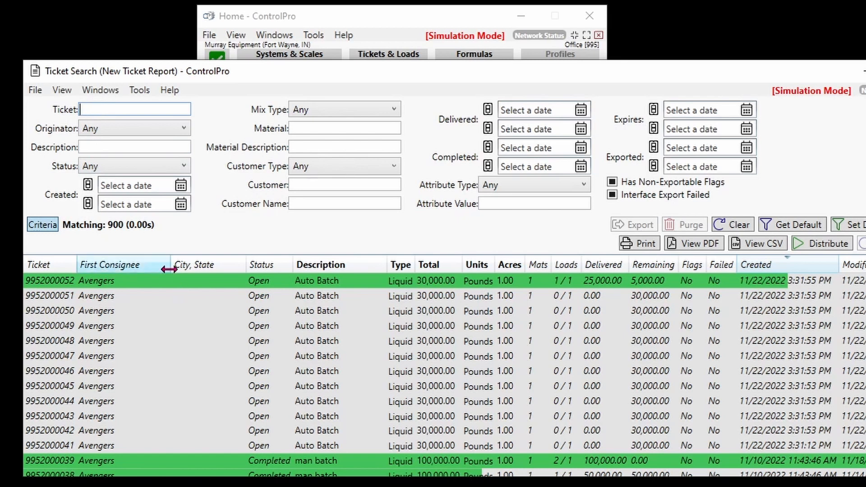
mouse_move(140, 270)
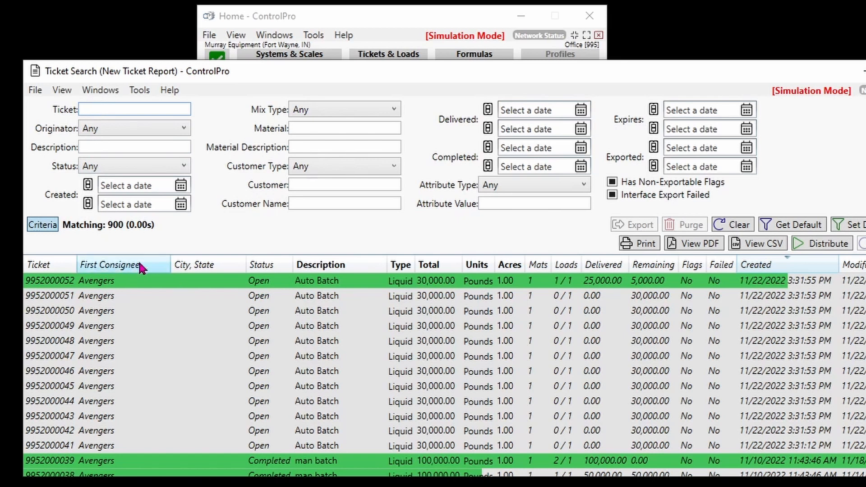
mouse_move(261, 274)
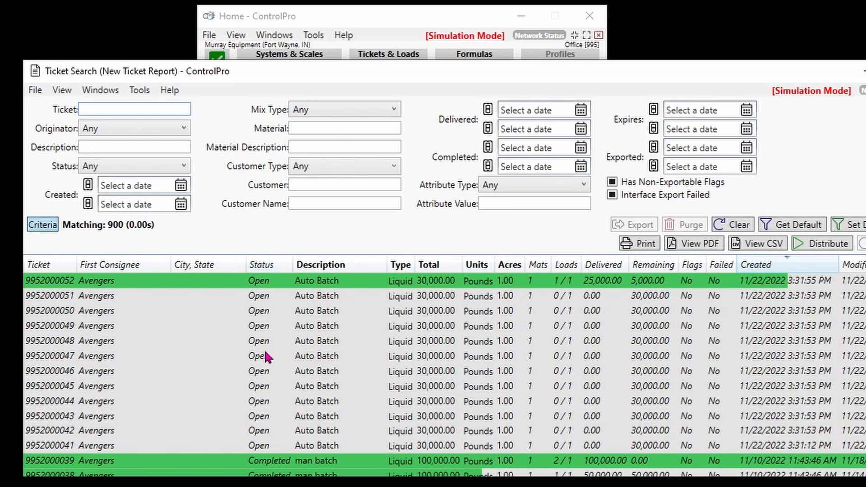
mouse_move(265, 299)
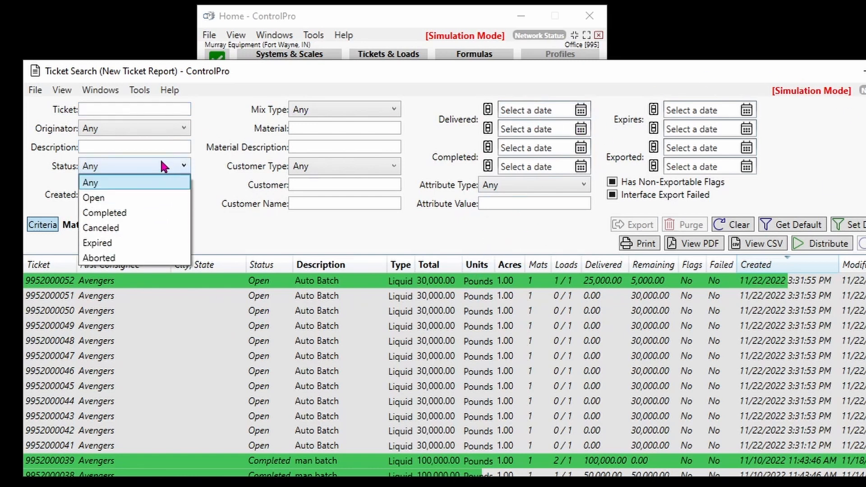
Step: Bring up the calendar for the earliest Completed date
click(105, 212)
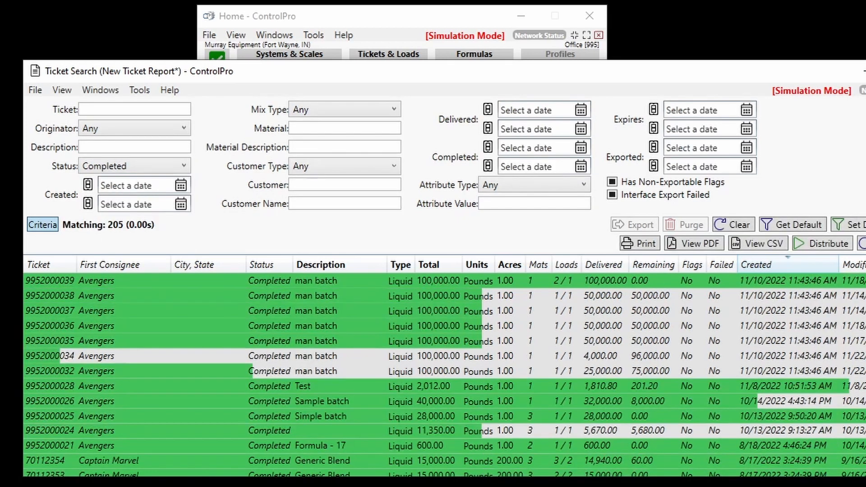
mouse_move(120, 227)
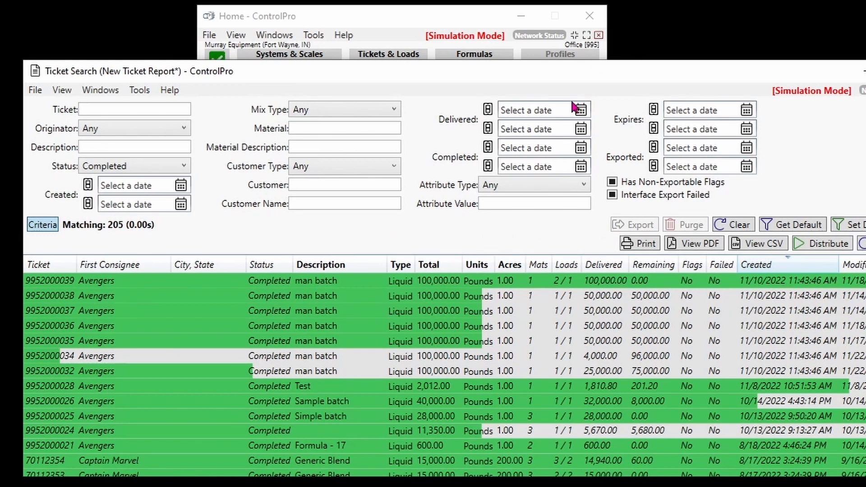
mouse_move(583, 114)
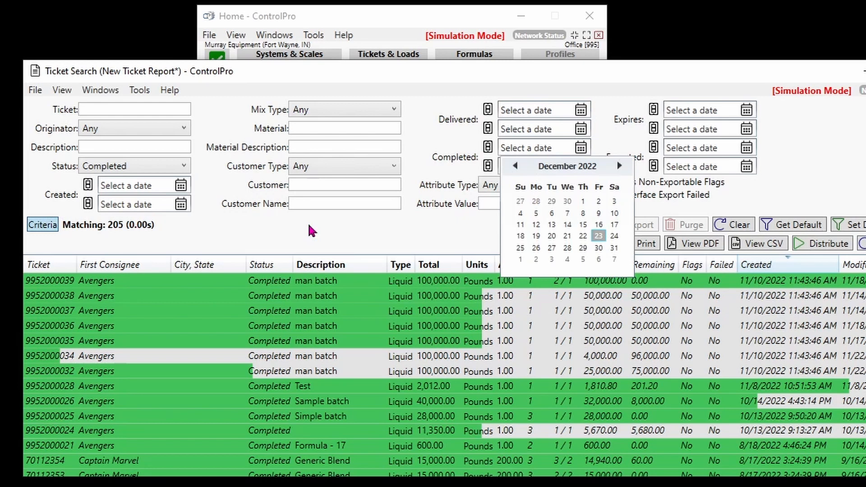
Step: Limit Completed dates to 11/1/2022–11/30/2022 (8 tickets) and export the CSV report
click(515, 166)
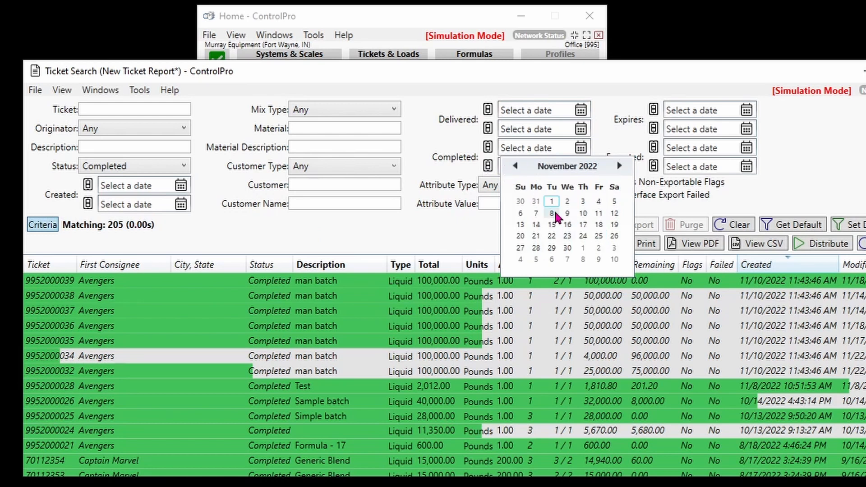
click(551, 213)
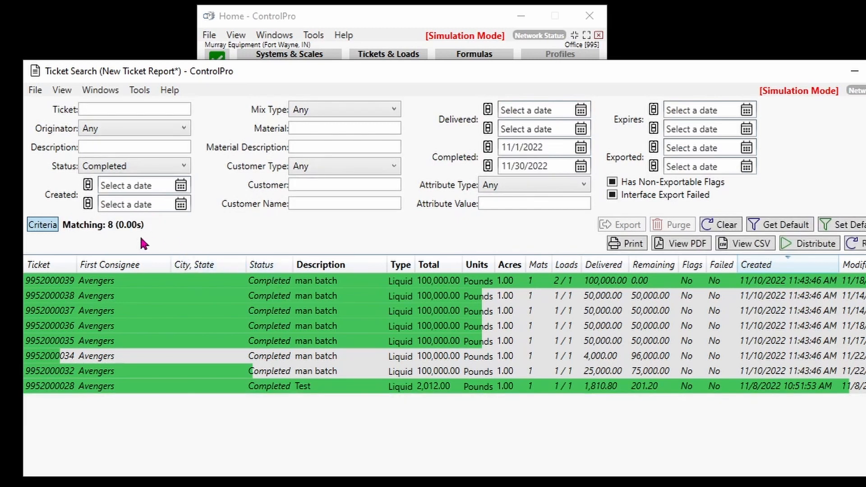
mouse_move(137, 255)
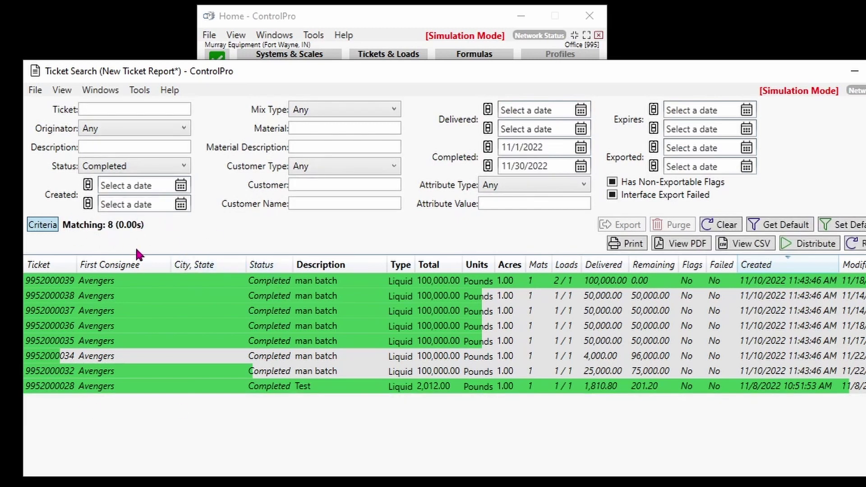
mouse_move(230, 446)
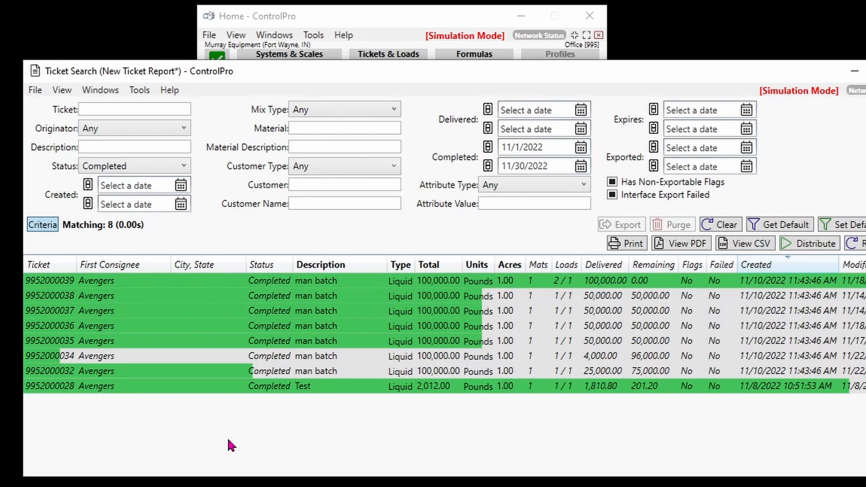
mouse_move(750, 368)
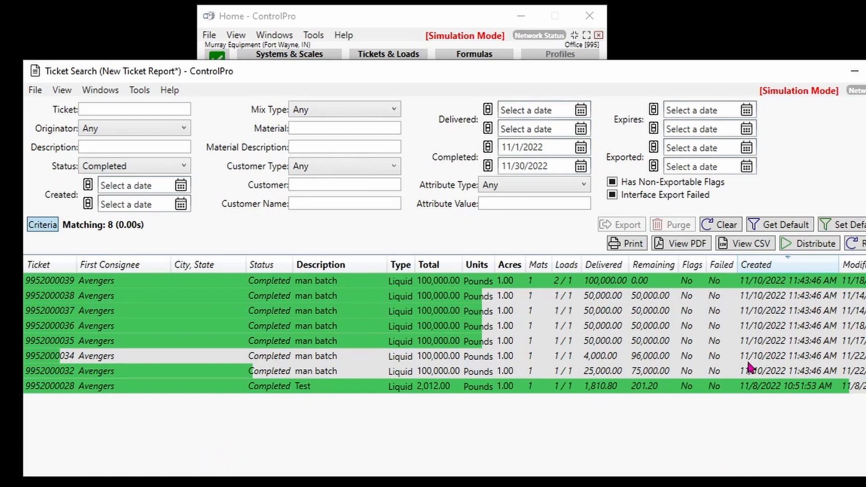
click(751, 243)
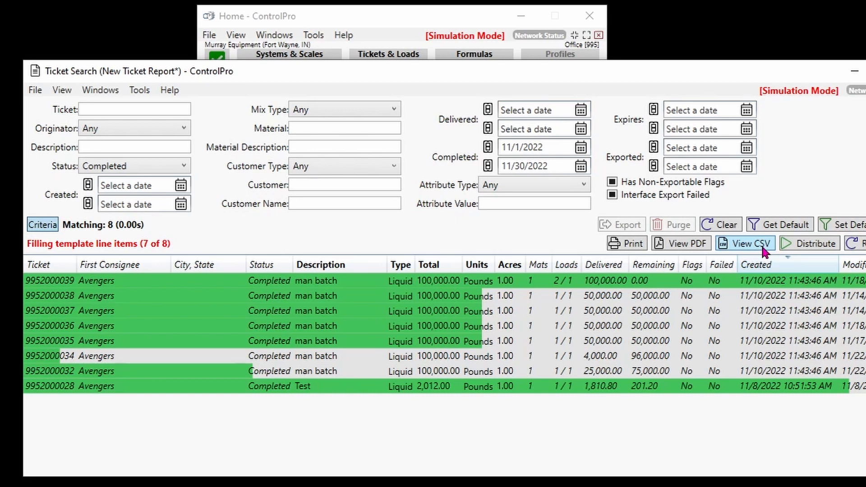
Step: Review the eight-ticket CSV in Excel with its tons, gallons, batches and ticket-count summary
click(745, 242)
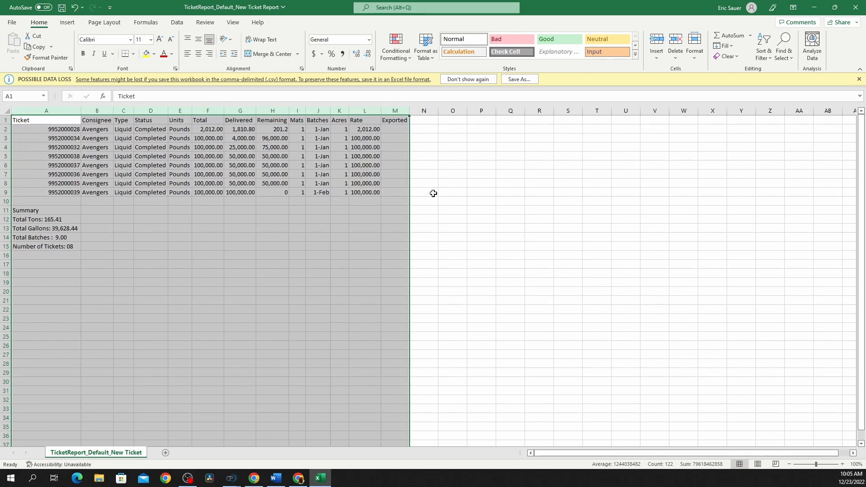
click(207, 245)
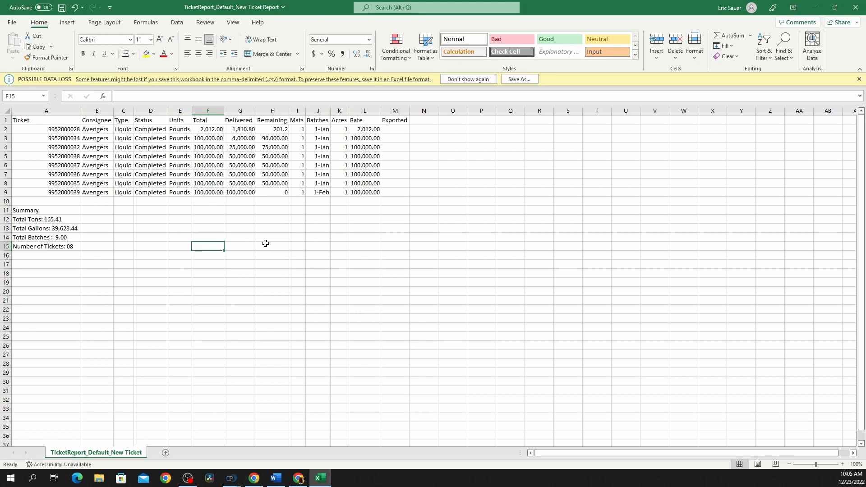
mouse_move(63, 123)
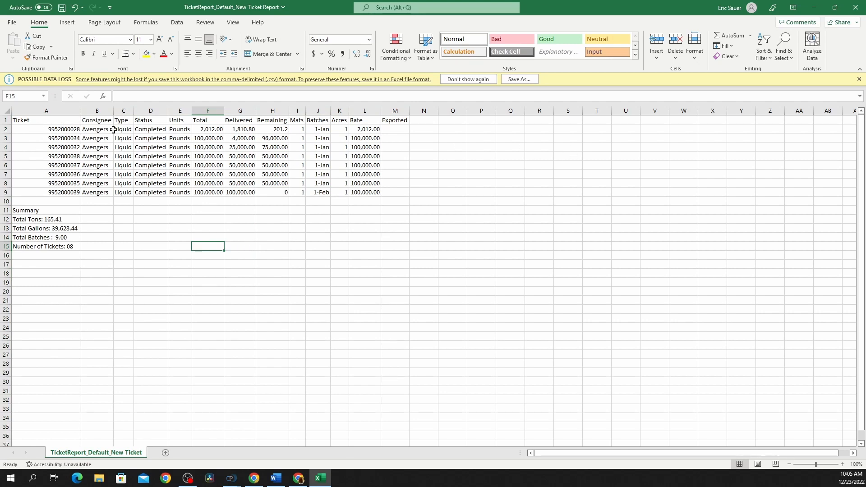
mouse_move(354, 152)
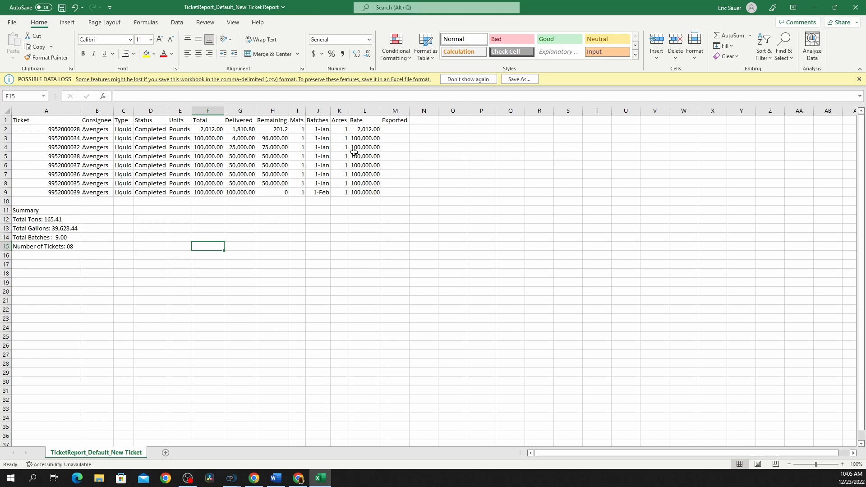
mouse_move(161, 147)
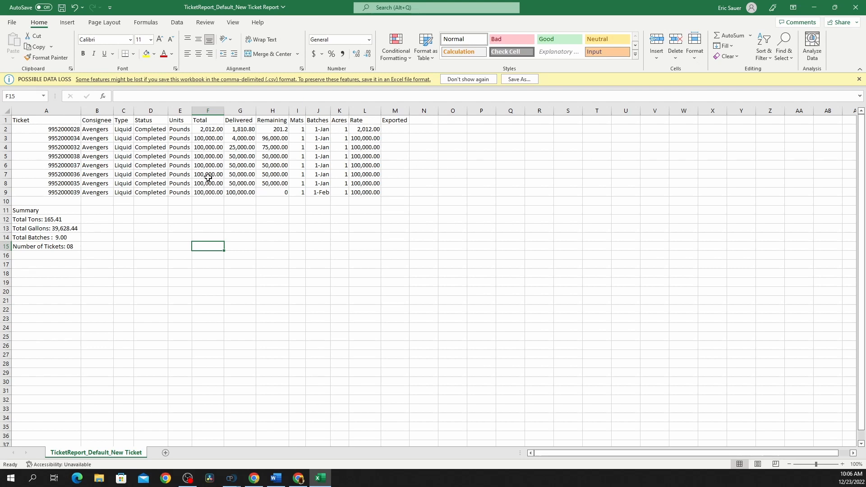
mouse_move(276, 293)
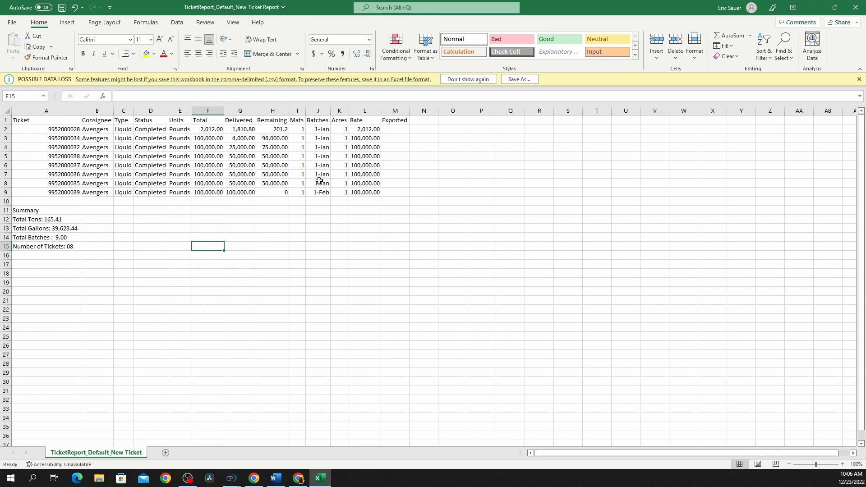
mouse_move(709, 16)
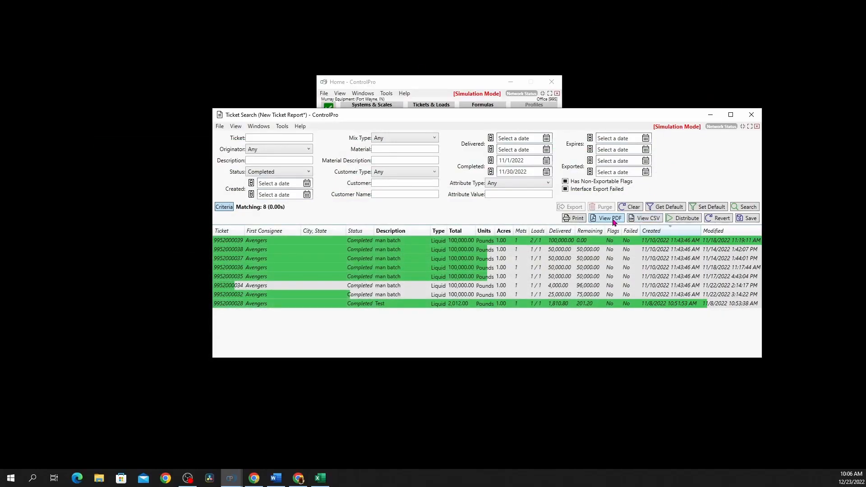
Step: Generate the PDF version of the eight-ticket November report
click(606, 217)
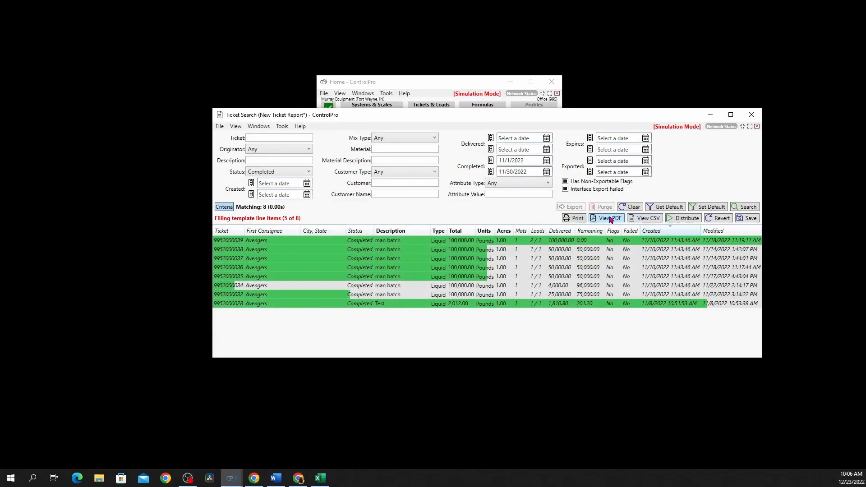
click(610, 218)
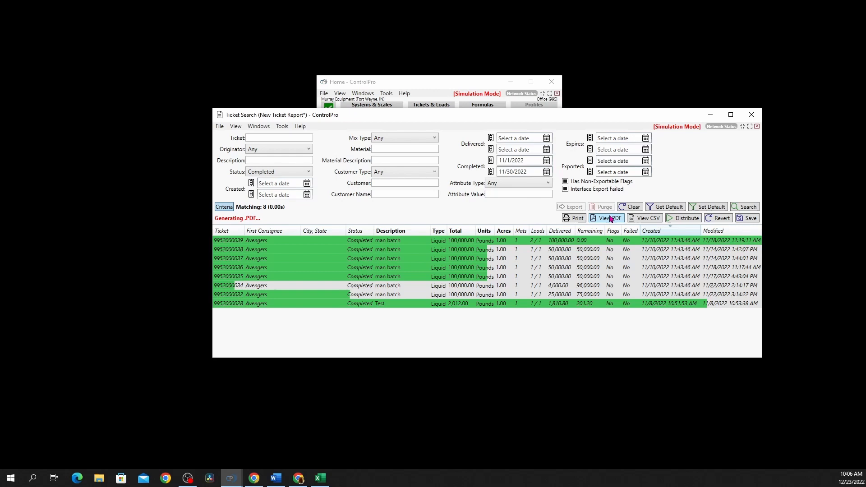
click(606, 218)
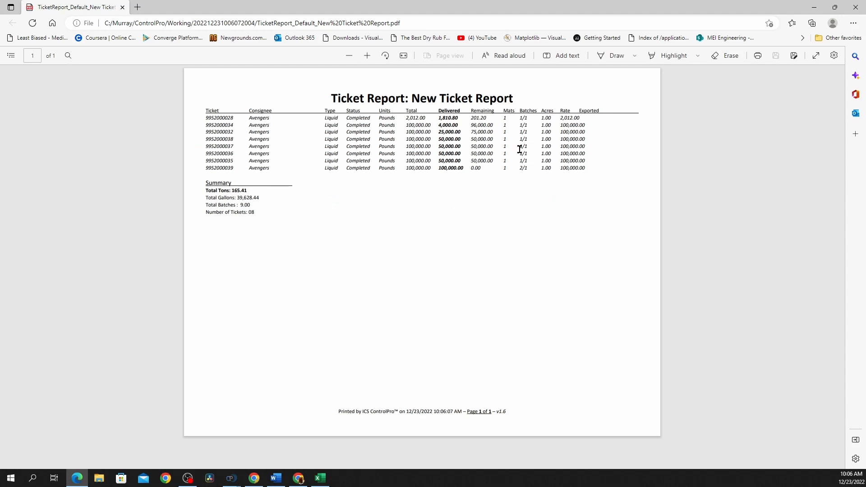
mouse_move(464, 155)
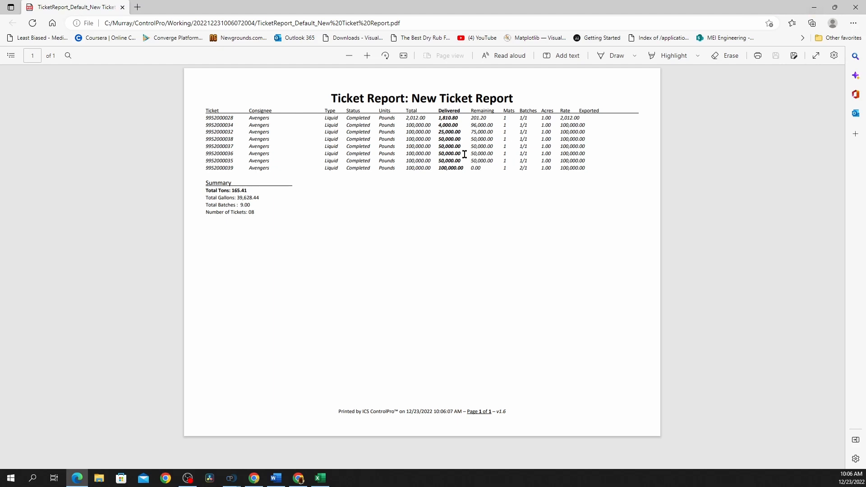
mouse_move(350, 165)
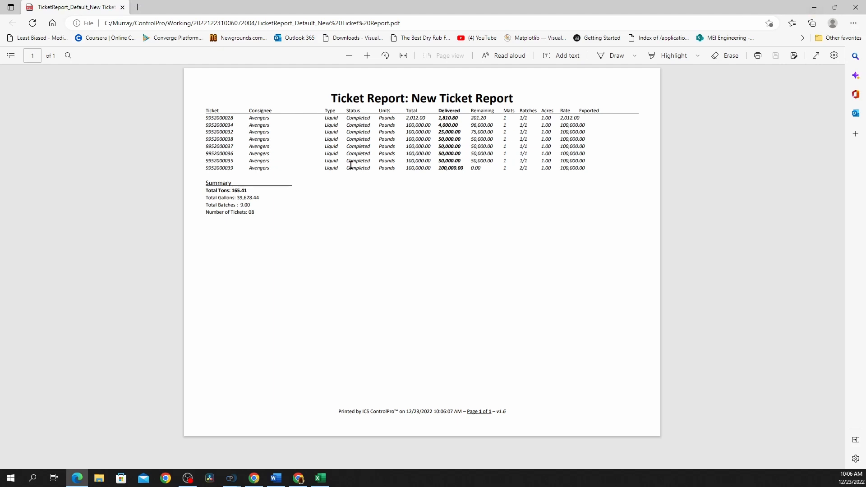